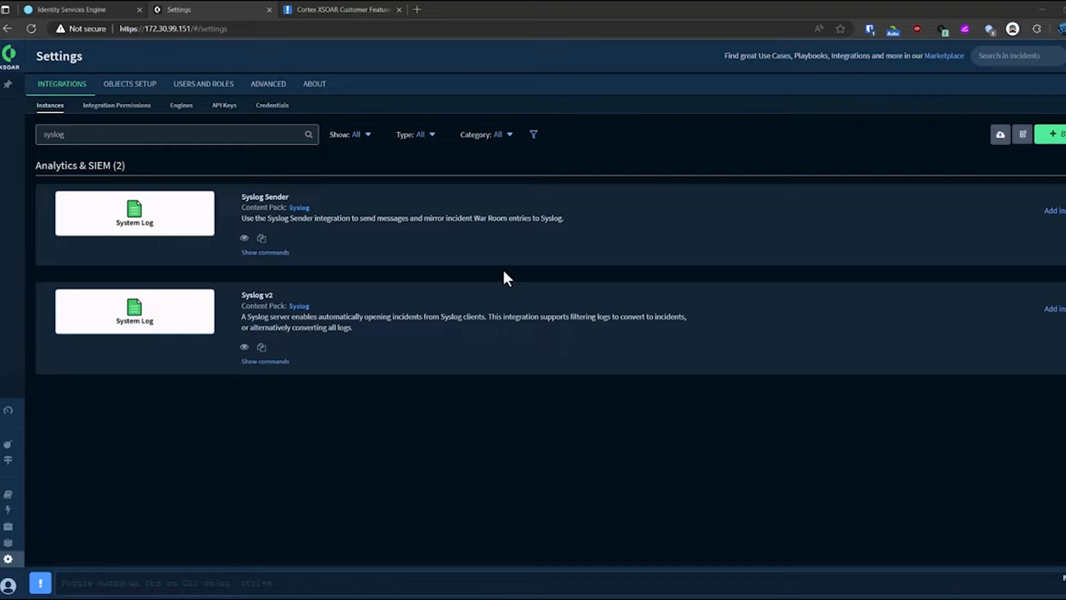
pyautogui.moveTo(499, 273)
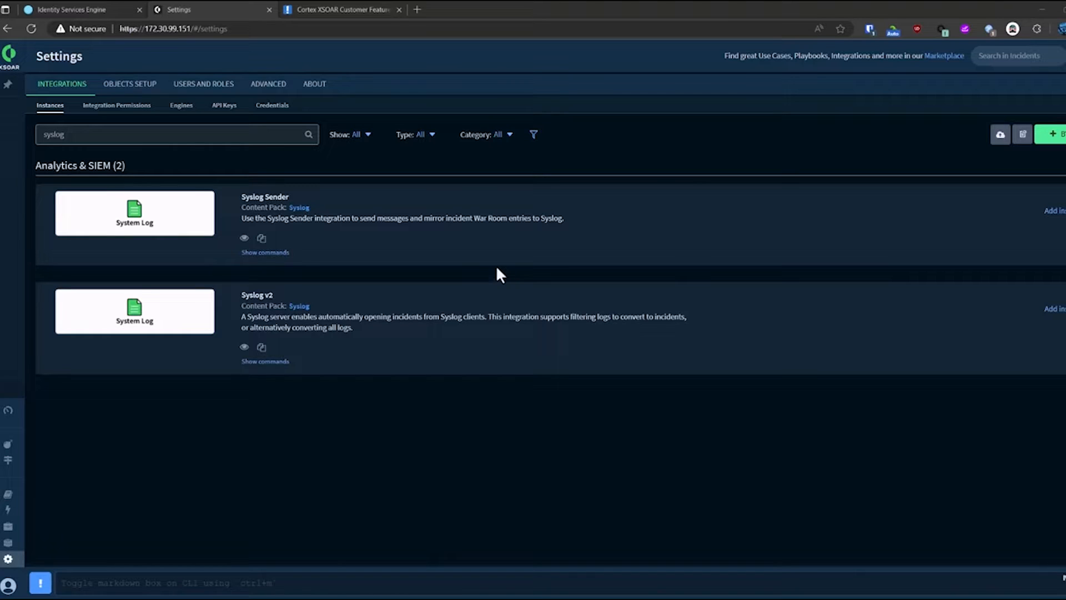
pyautogui.moveTo(377, 281)
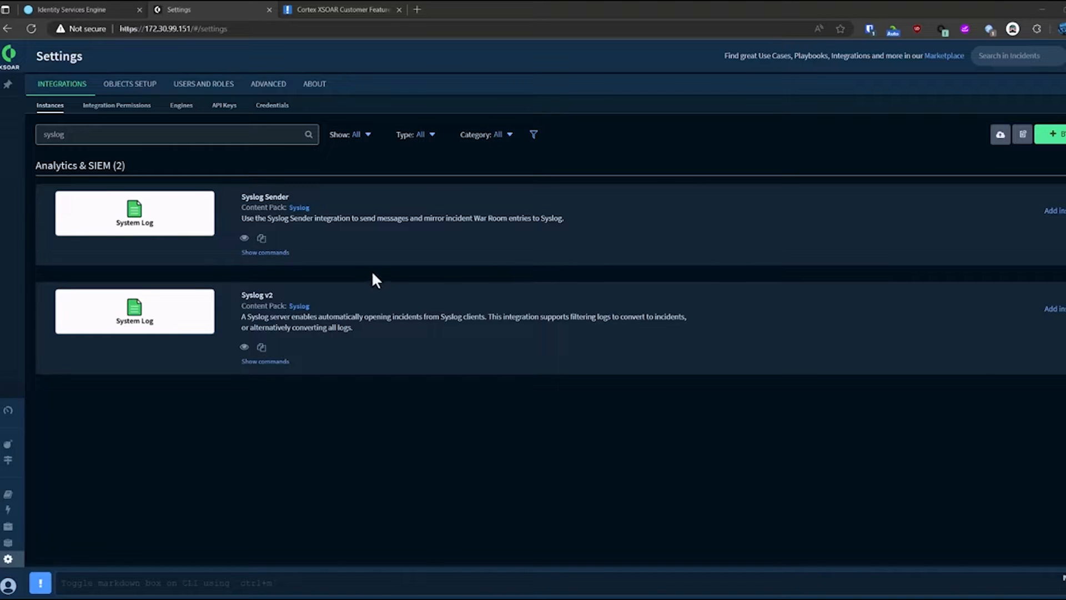
pyautogui.moveTo(1048, 325)
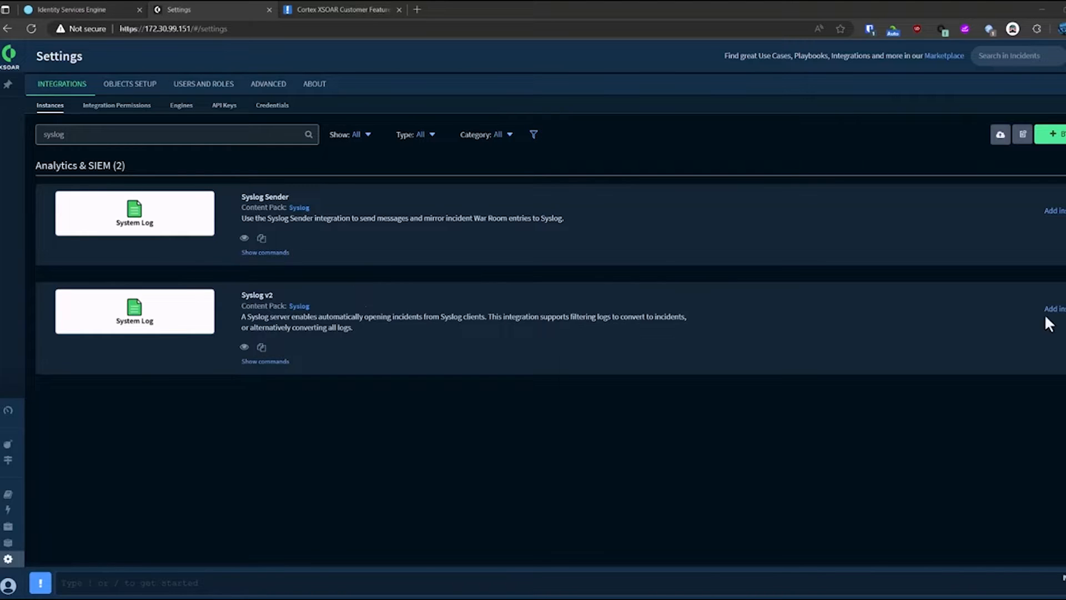
# Add Syslog v2 instance 'Syslog - Cisco ISE' with incident type Demo and SYSLOG Mapper (Incoming).
pyautogui.click(1054, 309)
pyautogui.write('dem')
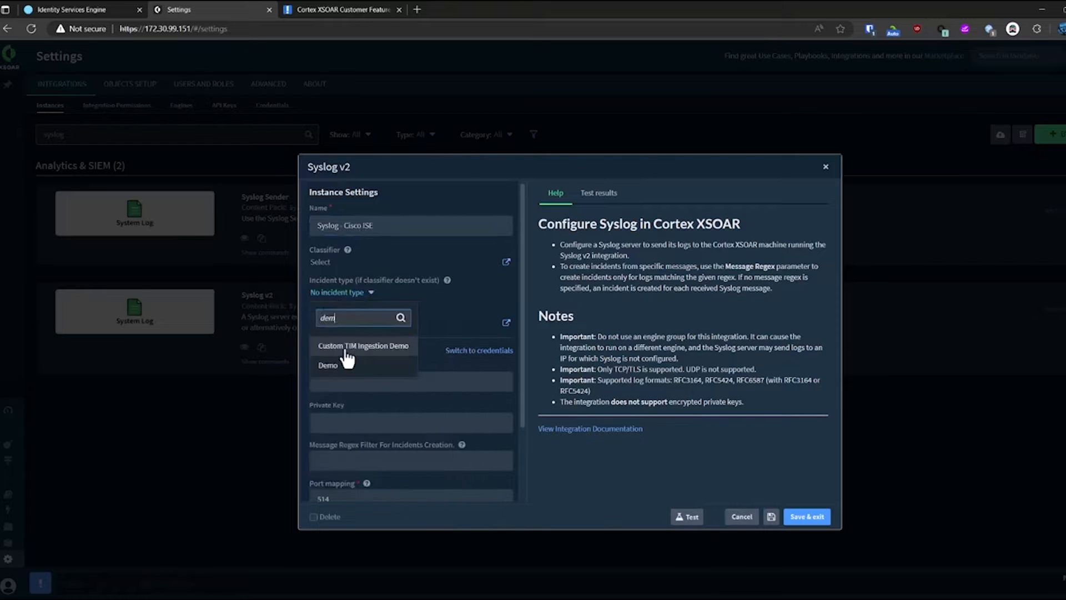
pyautogui.click(327, 366)
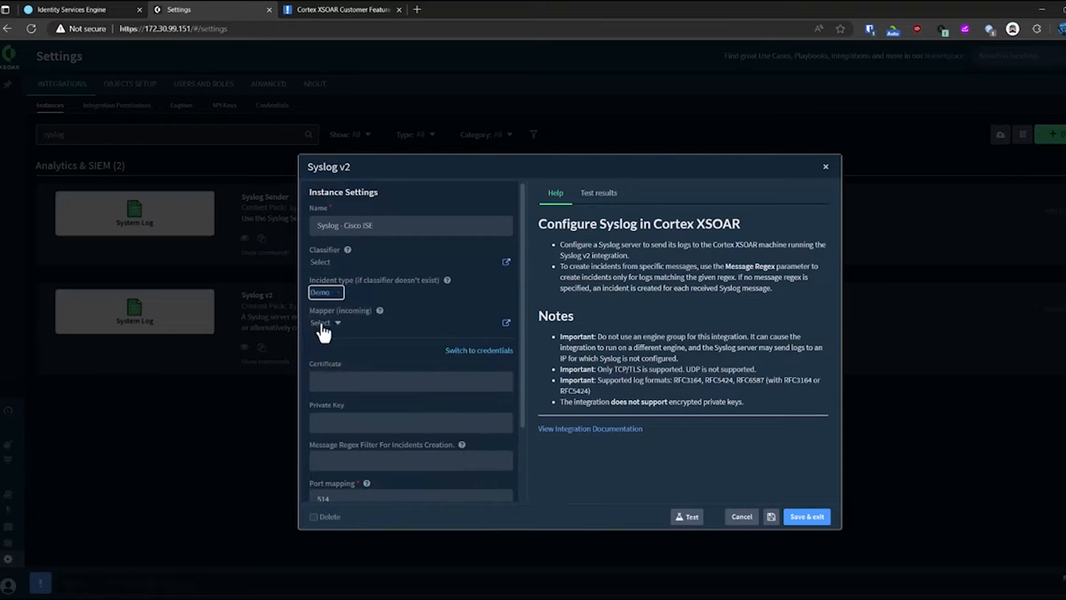
pyautogui.click(324, 322)
pyautogui.write('sysl')
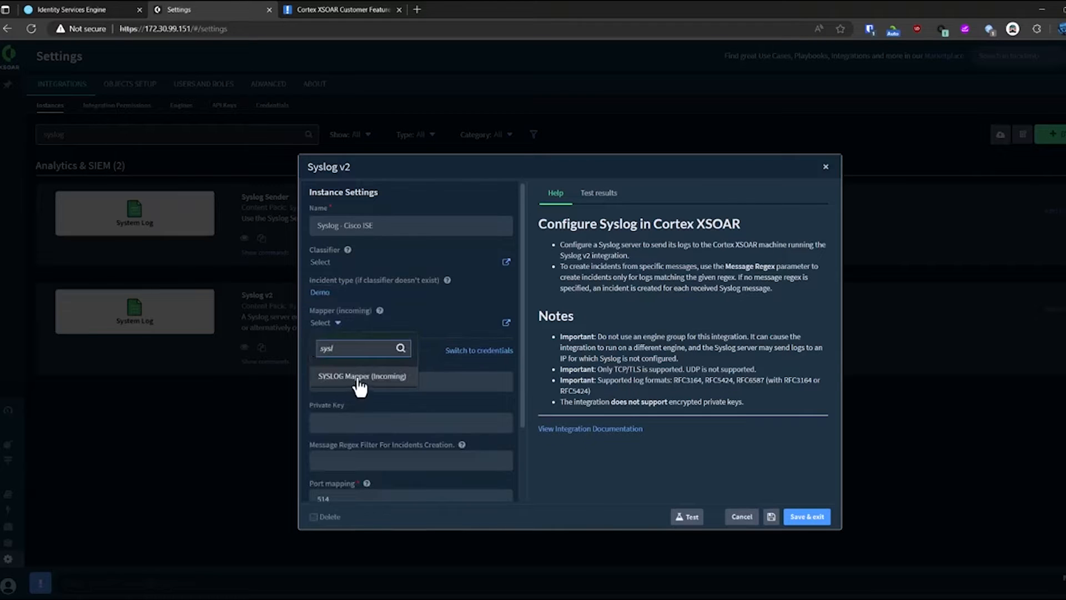
pyautogui.click(362, 376)
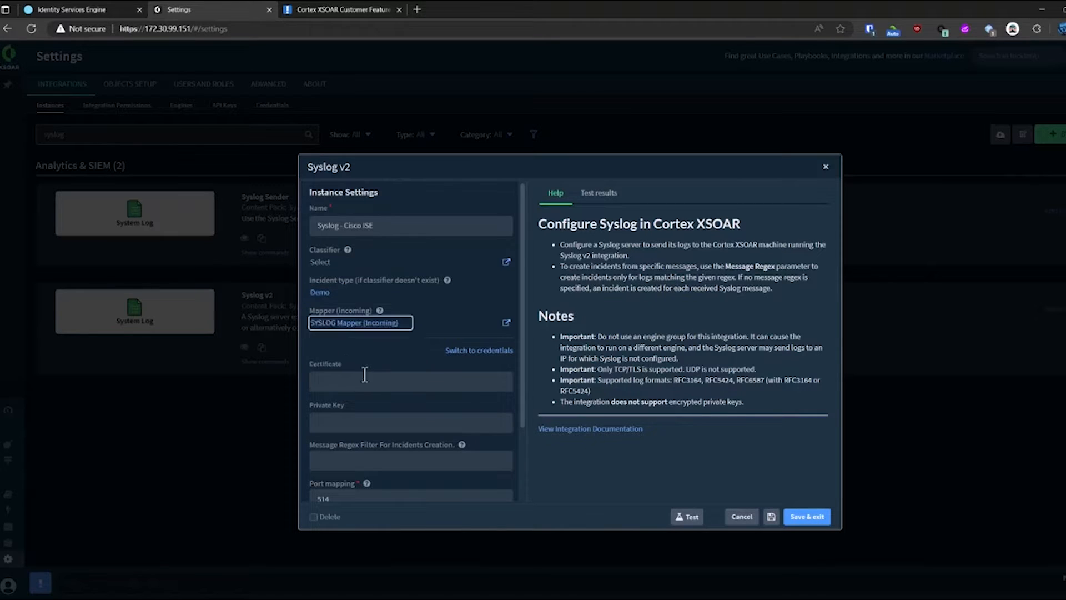
pyautogui.scroll(-3)
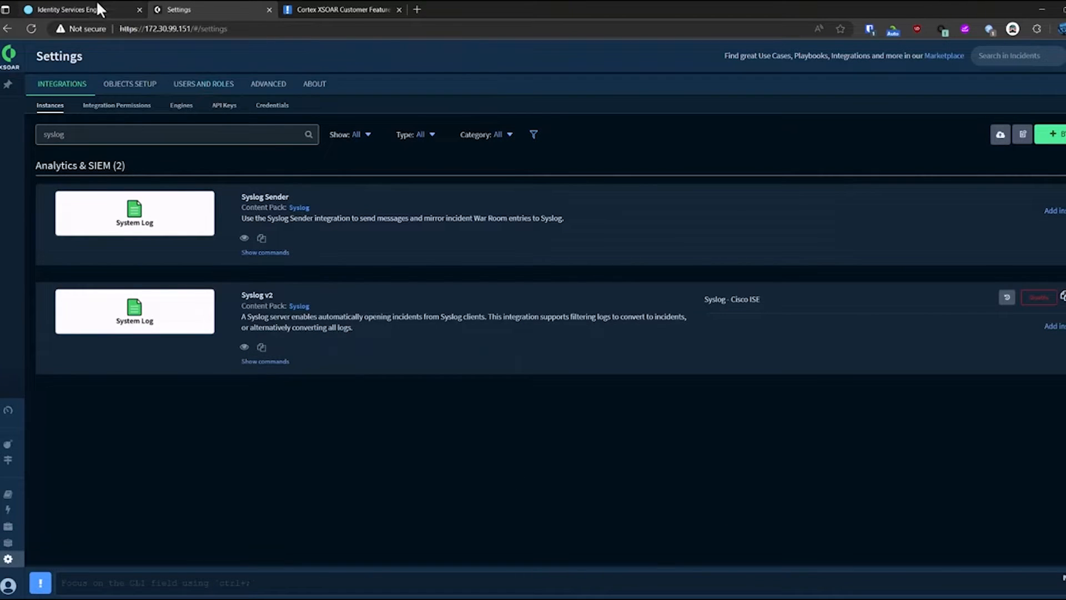
# Add TCP SysLog target XSOAR to 172.30.99.151 port 1337 with alarms included.
pyautogui.click(68, 9)
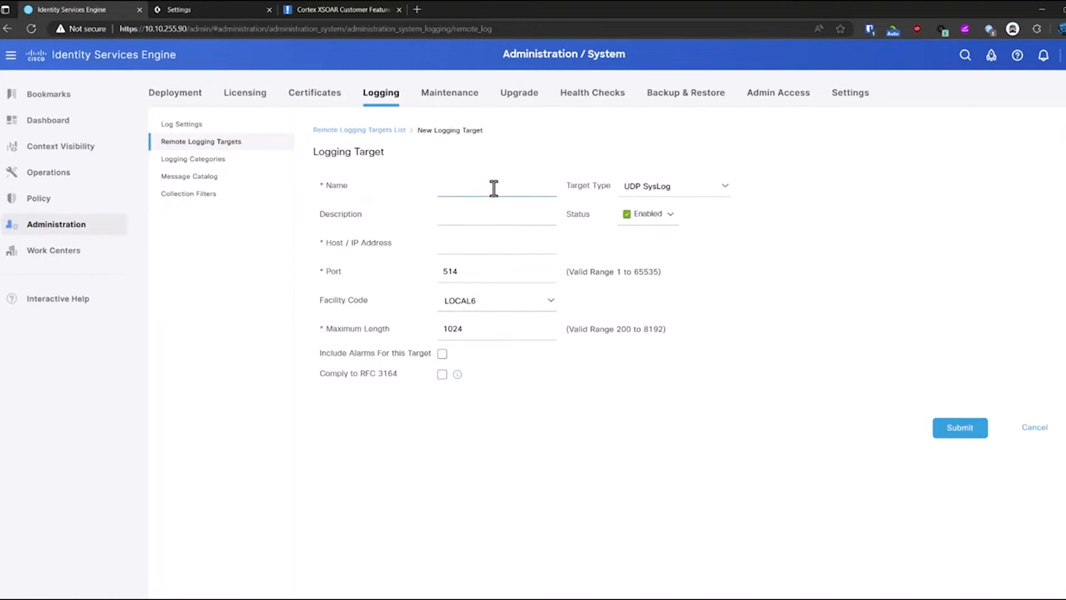
pyautogui.write('XSOAR')
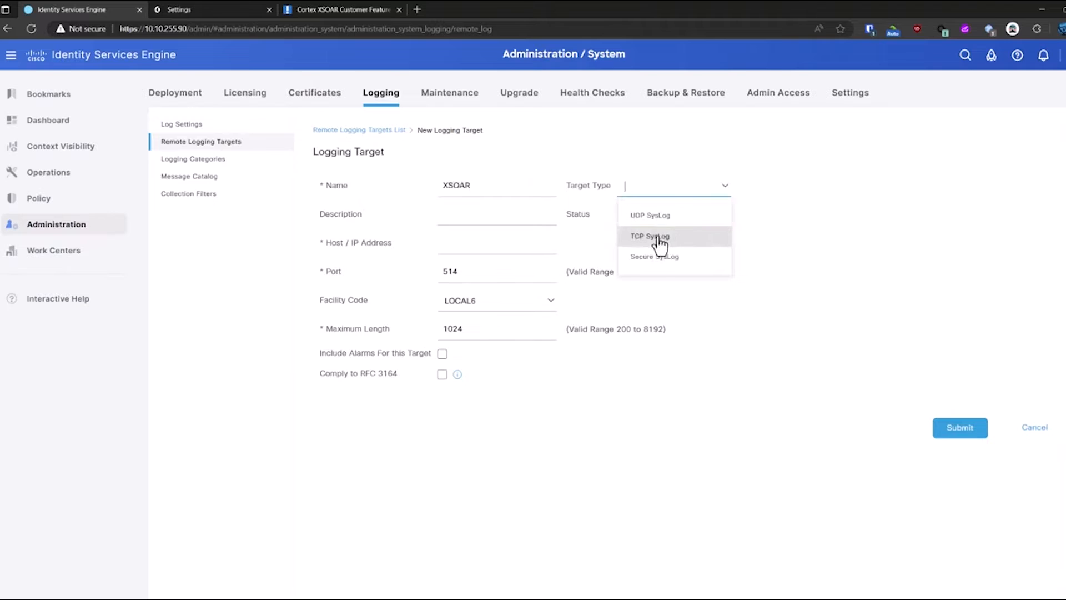
pyautogui.click(649, 236)
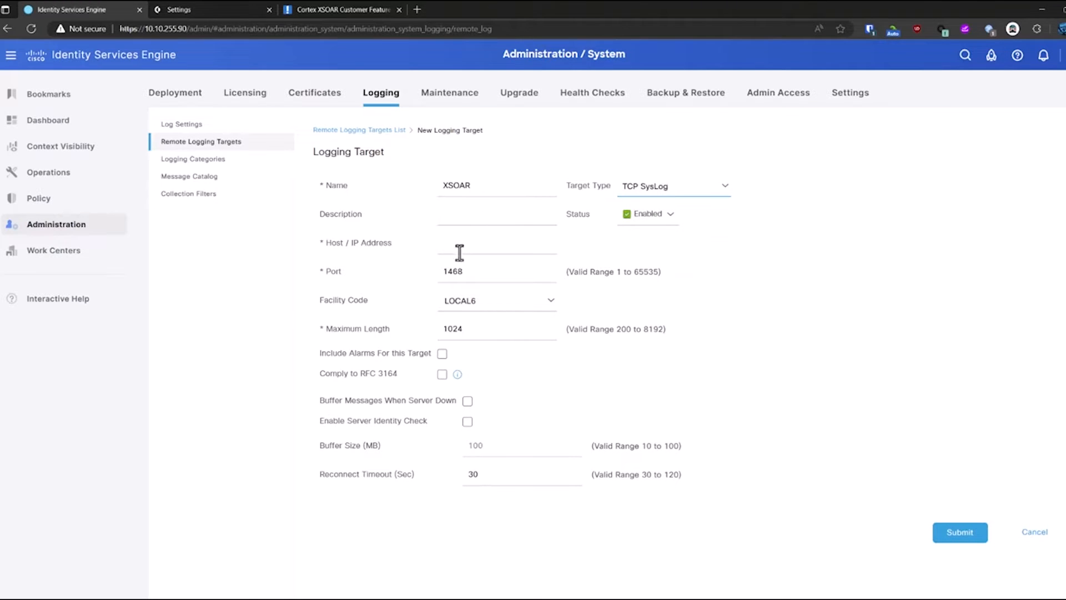
pyautogui.write('172.20.99.151')
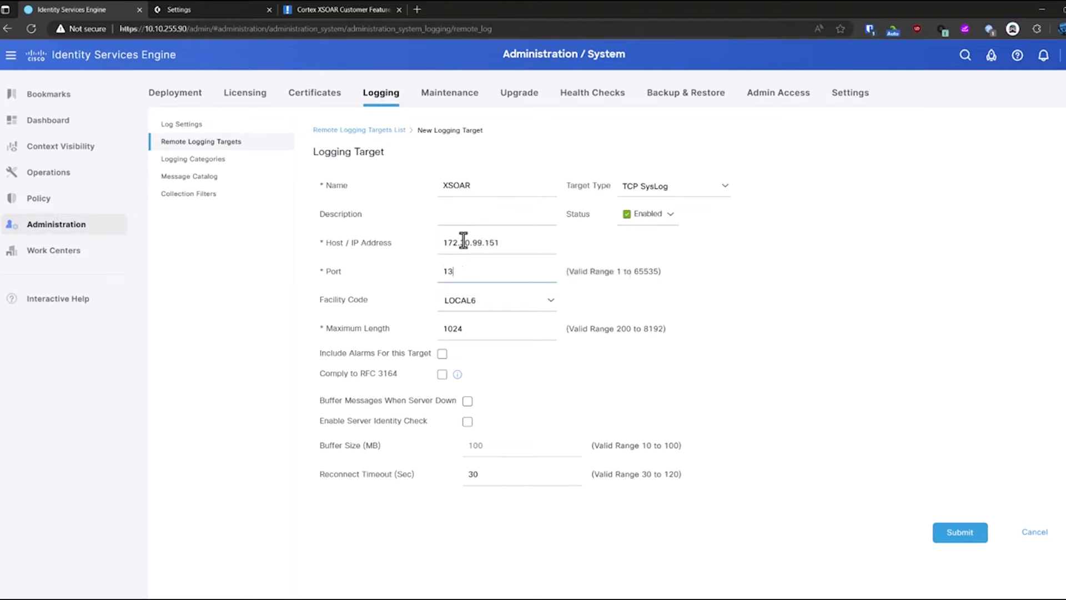
pyautogui.write('37')
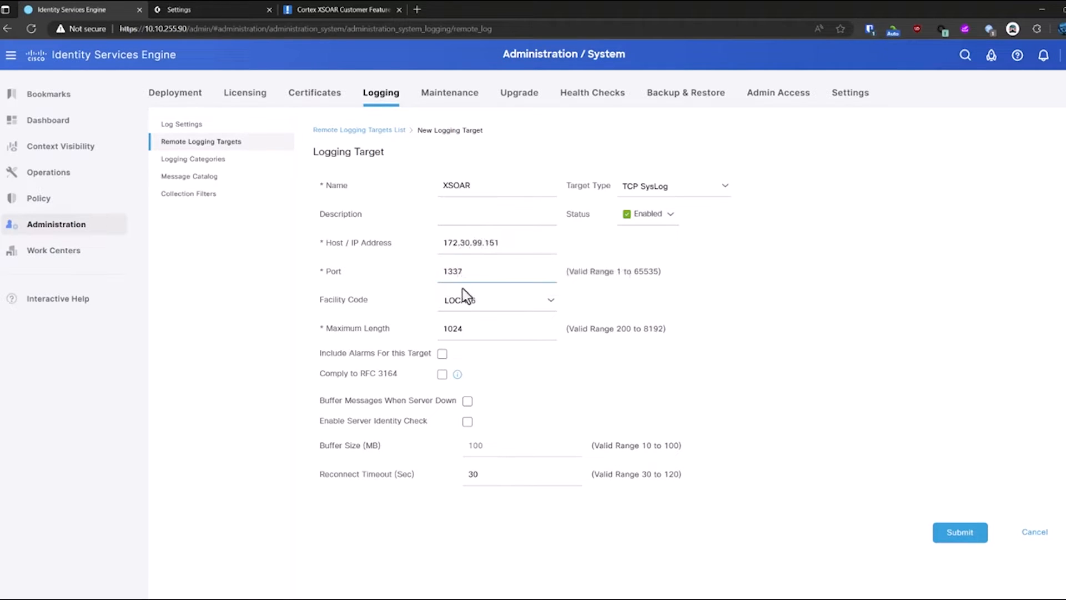
pyautogui.click(442, 353)
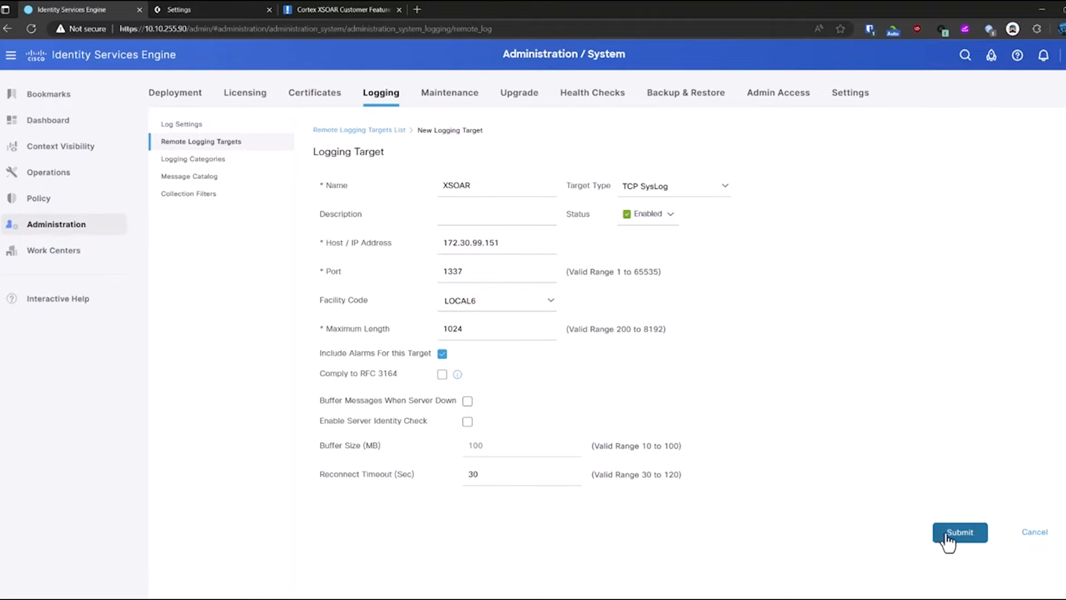
pyautogui.click(960, 532)
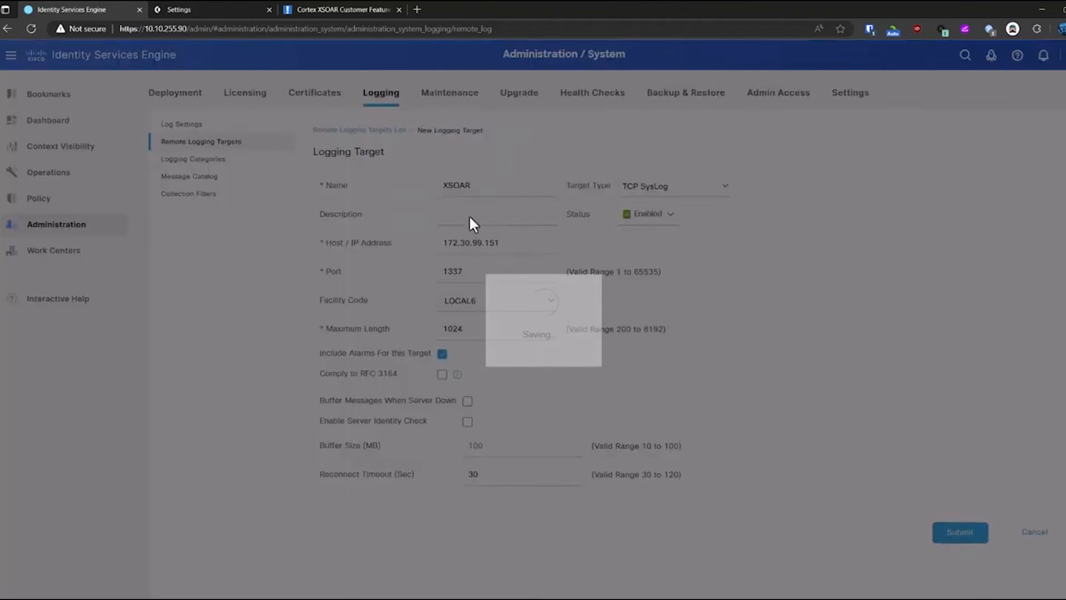
pyautogui.click(959, 532)
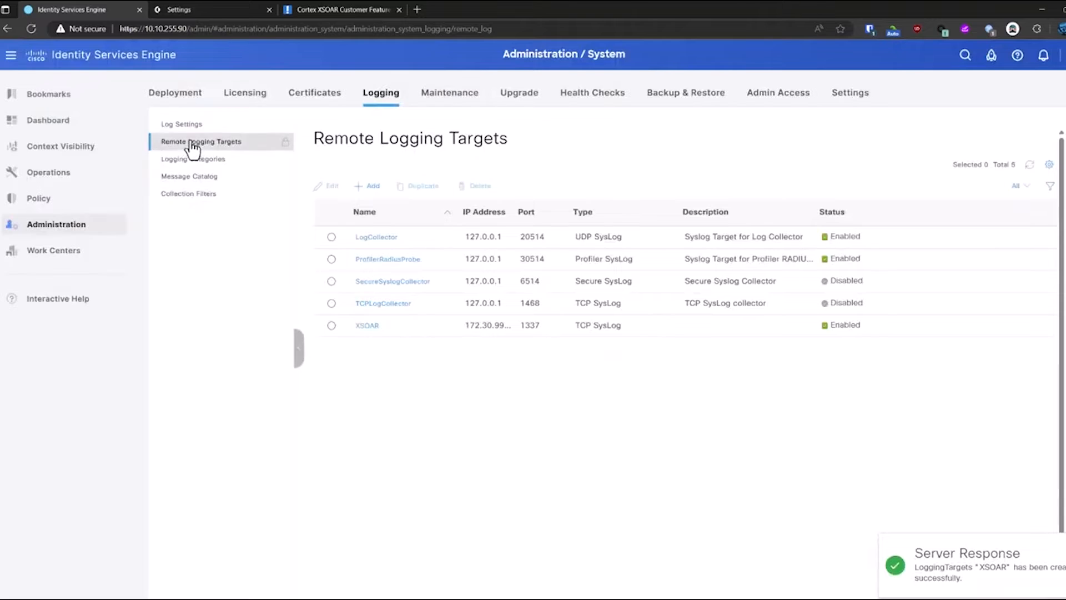
# Add XSOAR as a target of the AAA Audit and AAA Diagnostics categories, then return to XSOAR.
pyautogui.click(193, 158)
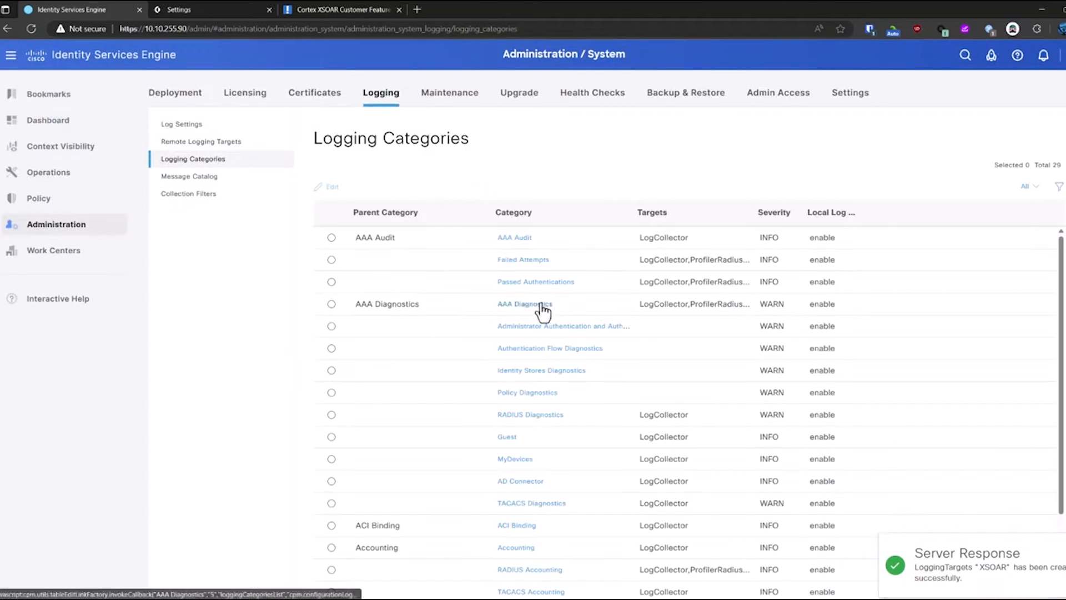
pyautogui.moveTo(525, 303)
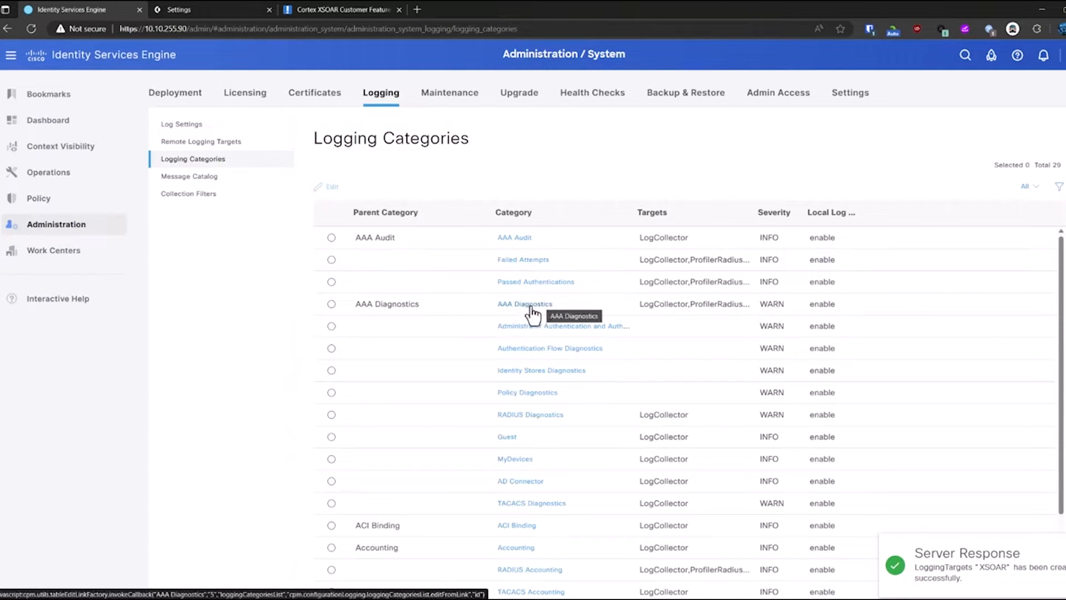
pyautogui.click(331, 303)
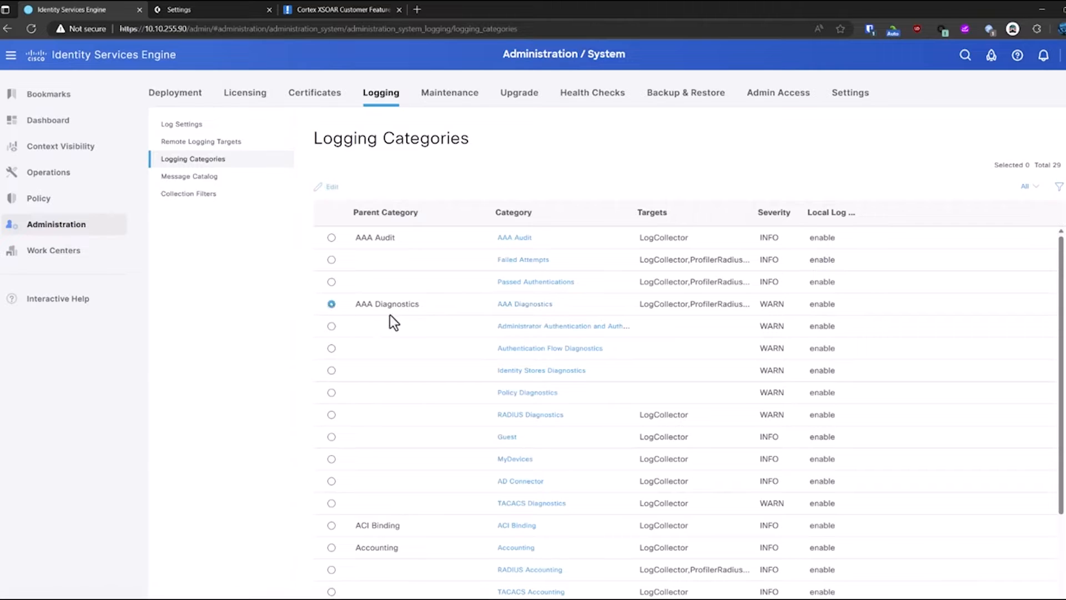
pyautogui.click(332, 304)
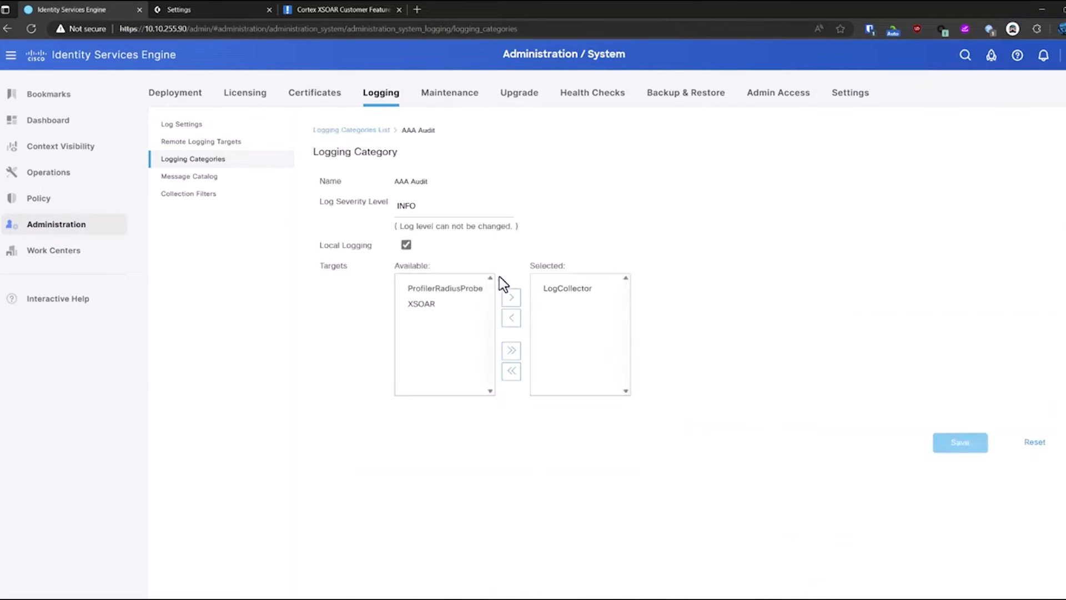
pyautogui.click(511, 297)
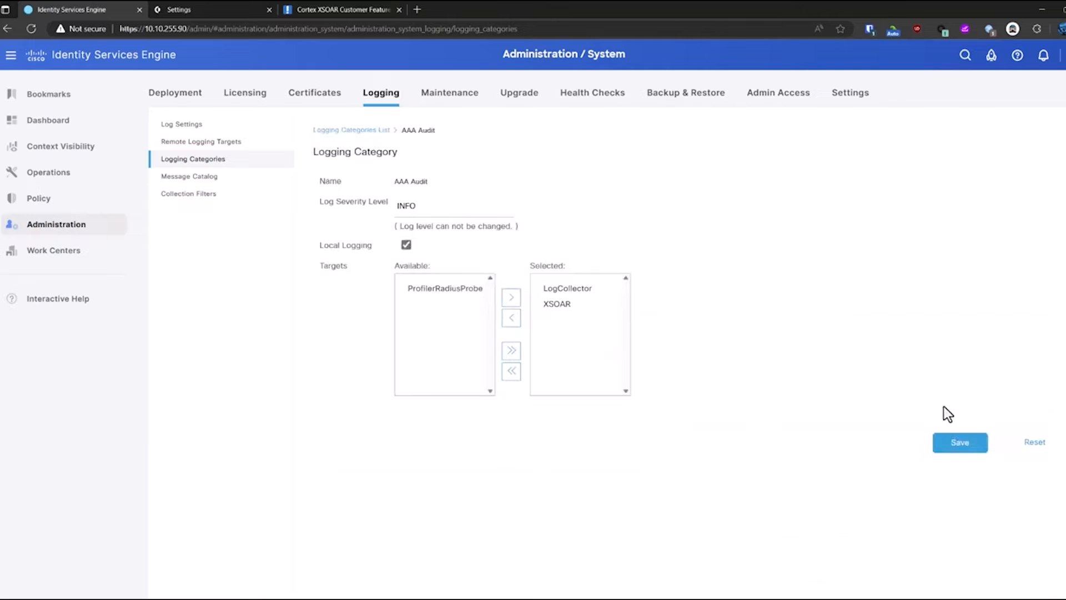
pyautogui.click(960, 442)
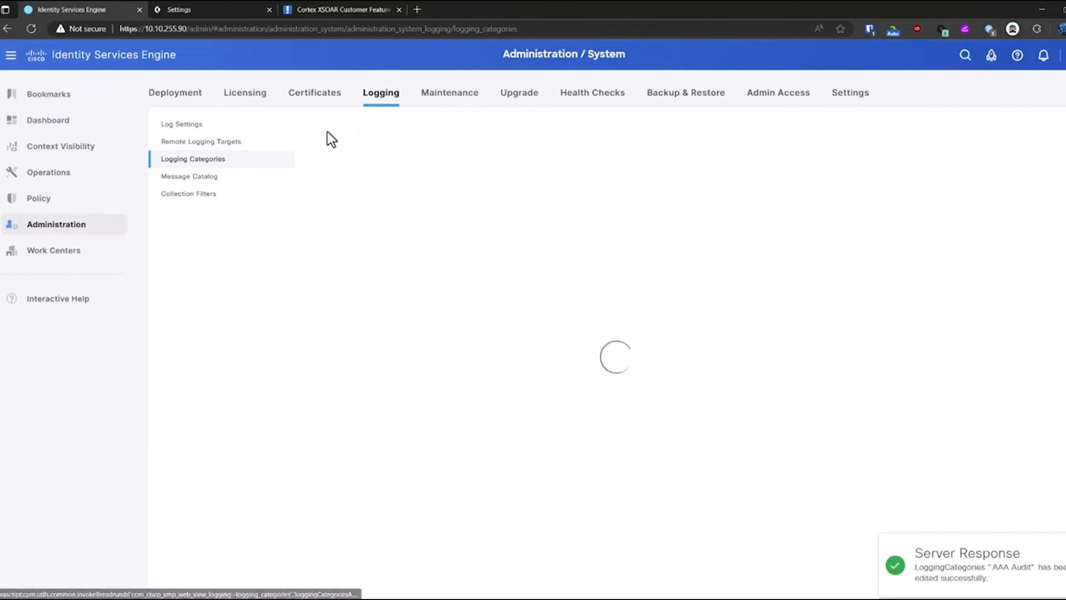
pyautogui.moveTo(333, 191)
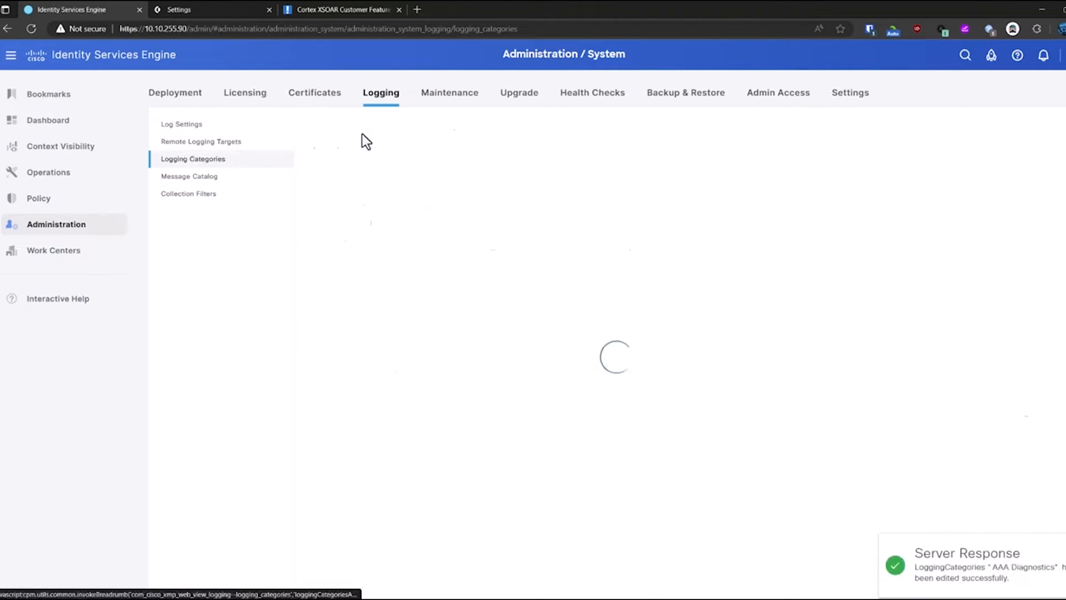
pyautogui.click(211, 9)
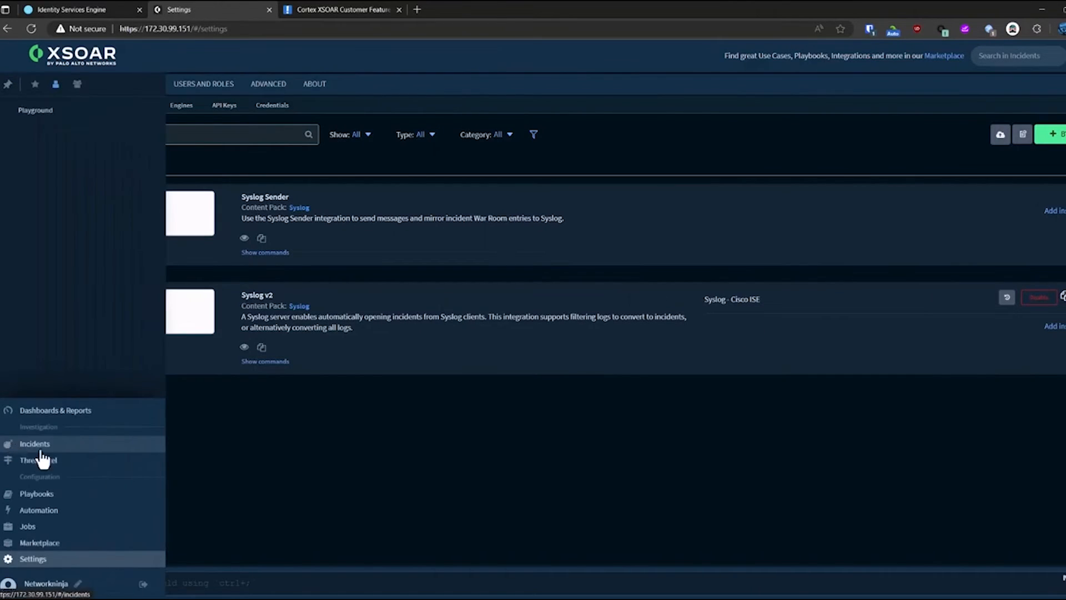
# Check incidents list for Cisco ISE incident #302, then reopen integration settings.
pyautogui.click(34, 443)
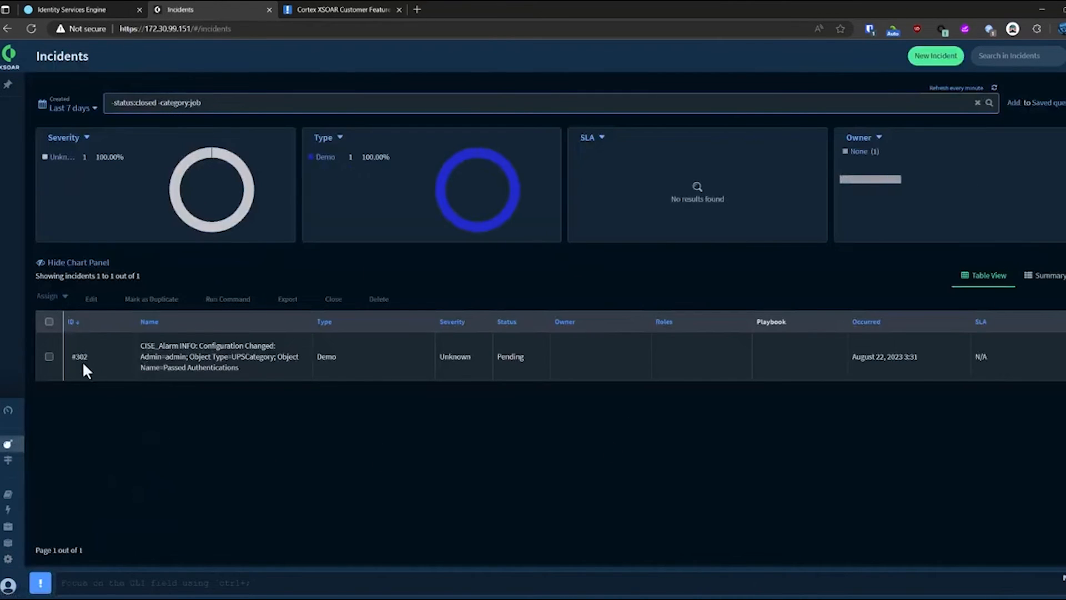
pyautogui.moveTo(342, 367)
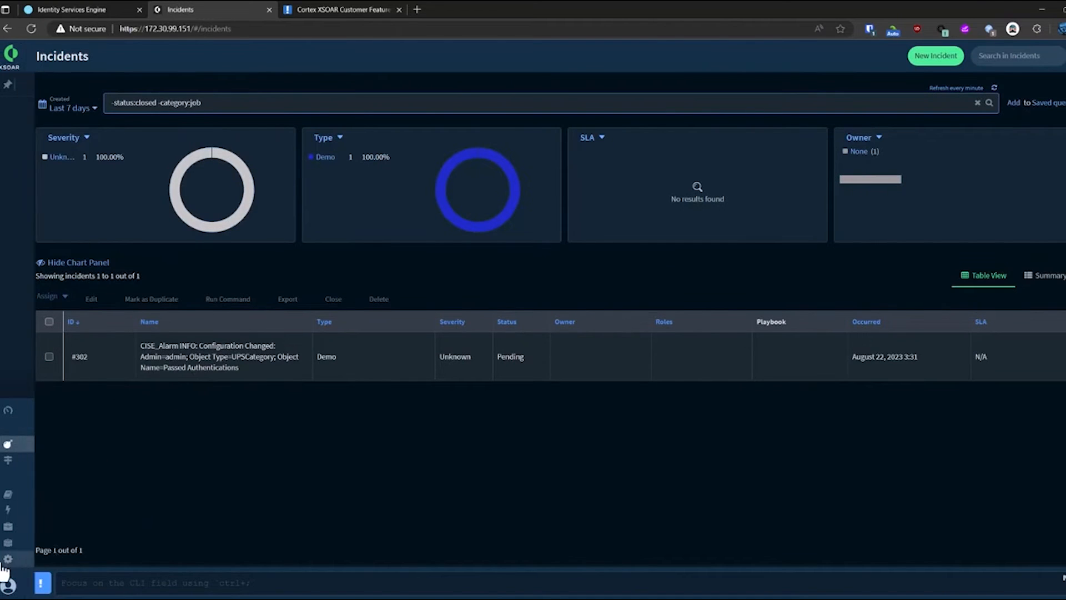
pyautogui.click(8, 558)
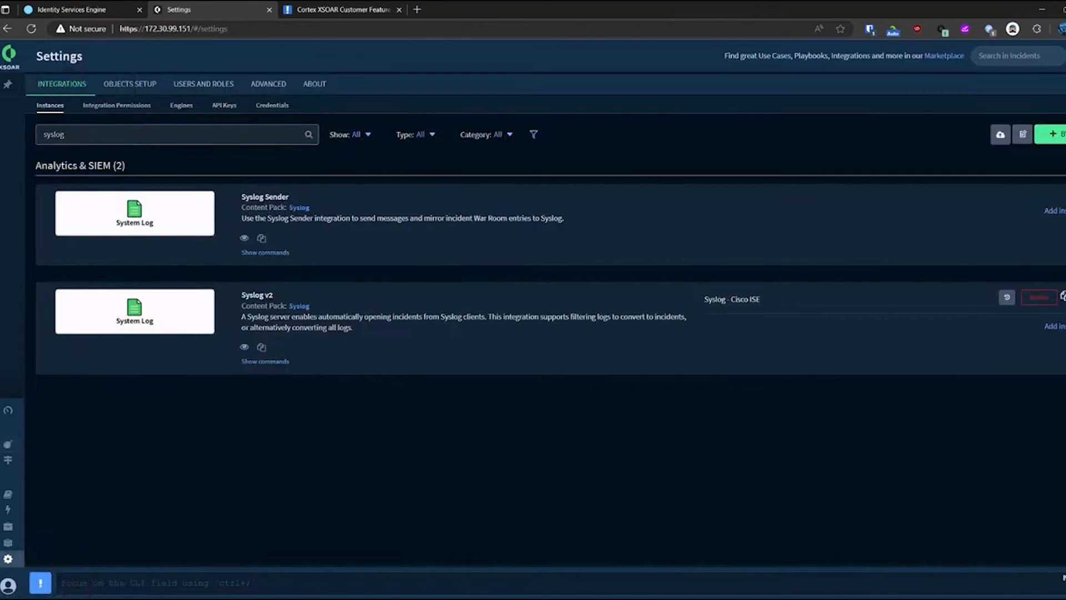
# Review the Cisco ISE Syslog instance settings, including the message regex filter, without saving.
pyautogui.click(1037, 298)
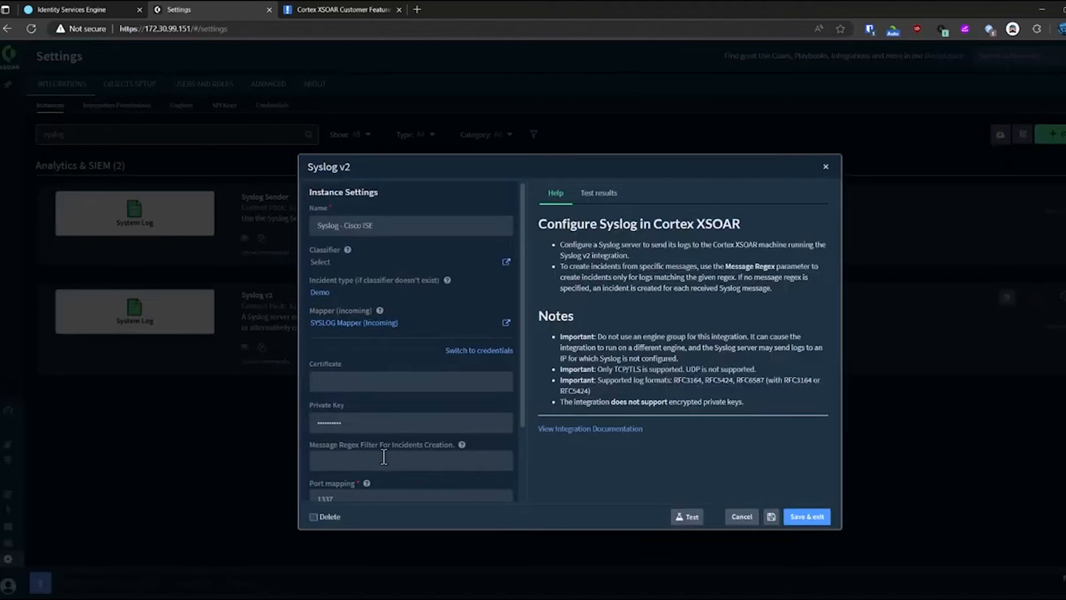
pyautogui.click(410, 460)
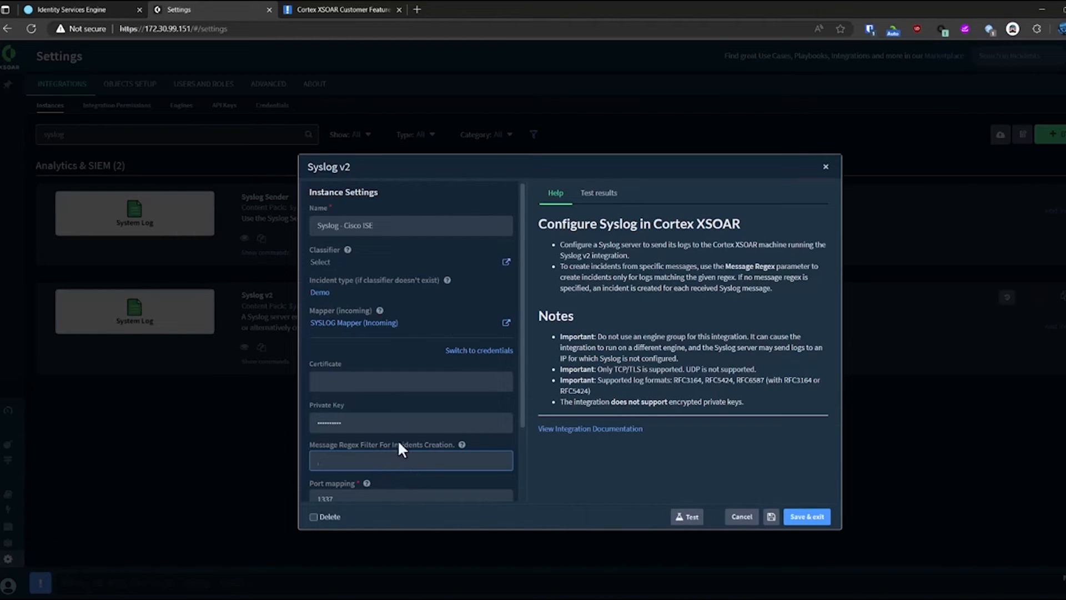
pyautogui.click(411, 459)
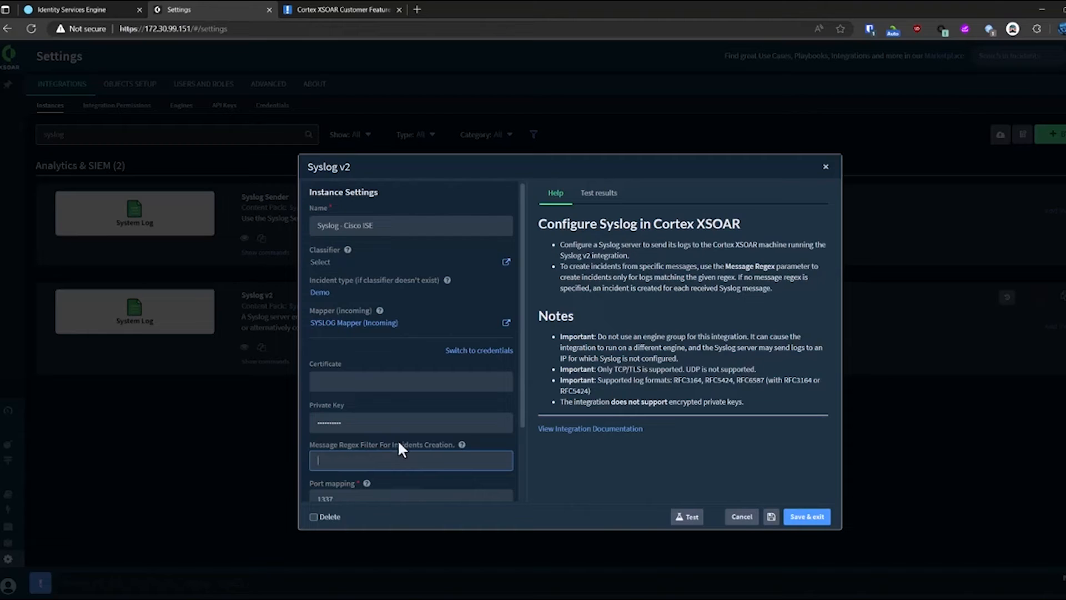
pyautogui.moveTo(707, 478)
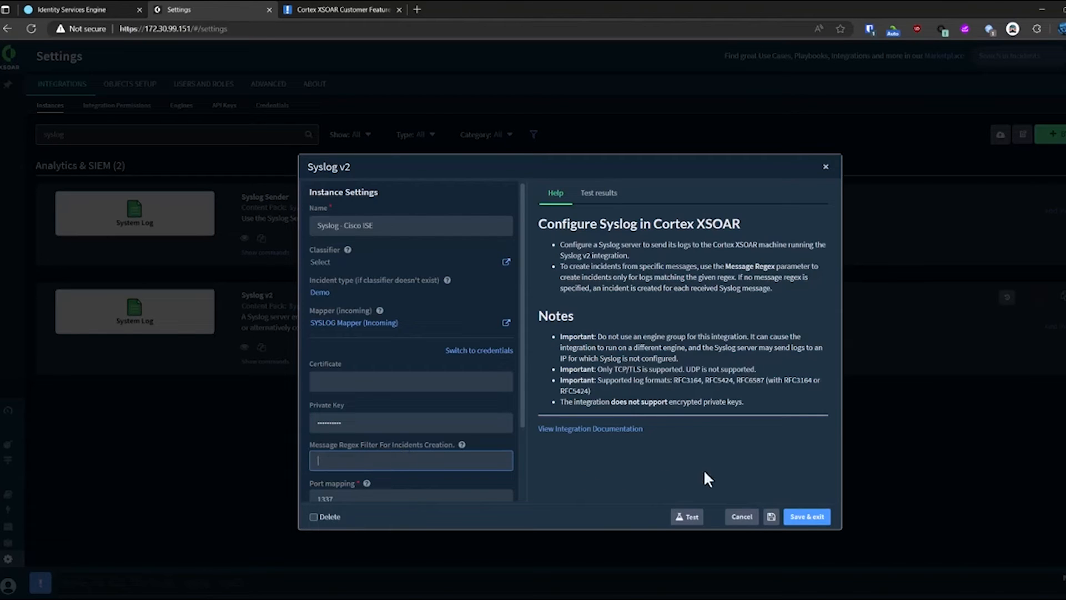
pyautogui.moveTo(740, 517)
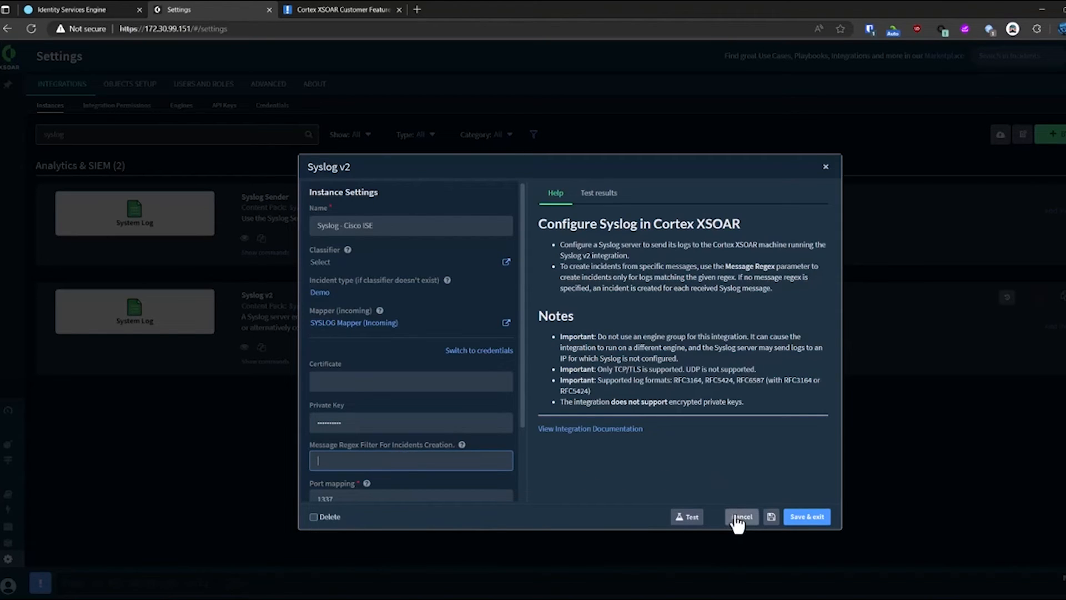
pyautogui.click(740, 517)
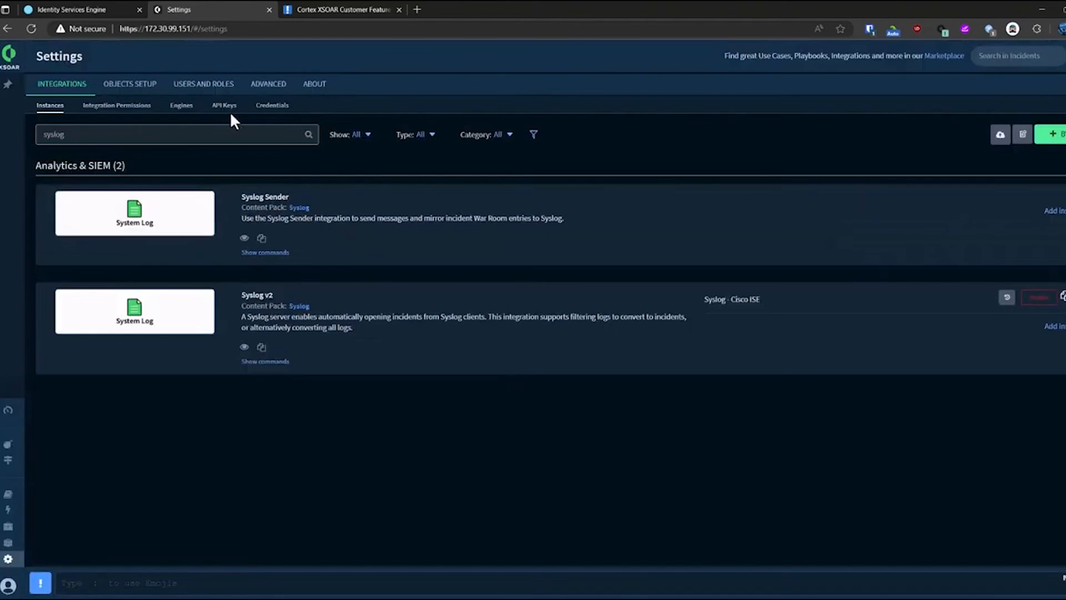
# Filter Classification & Mapping by 'sys' to find the SYSLOG Mapper (Incoming).
pyautogui.click(130, 84)
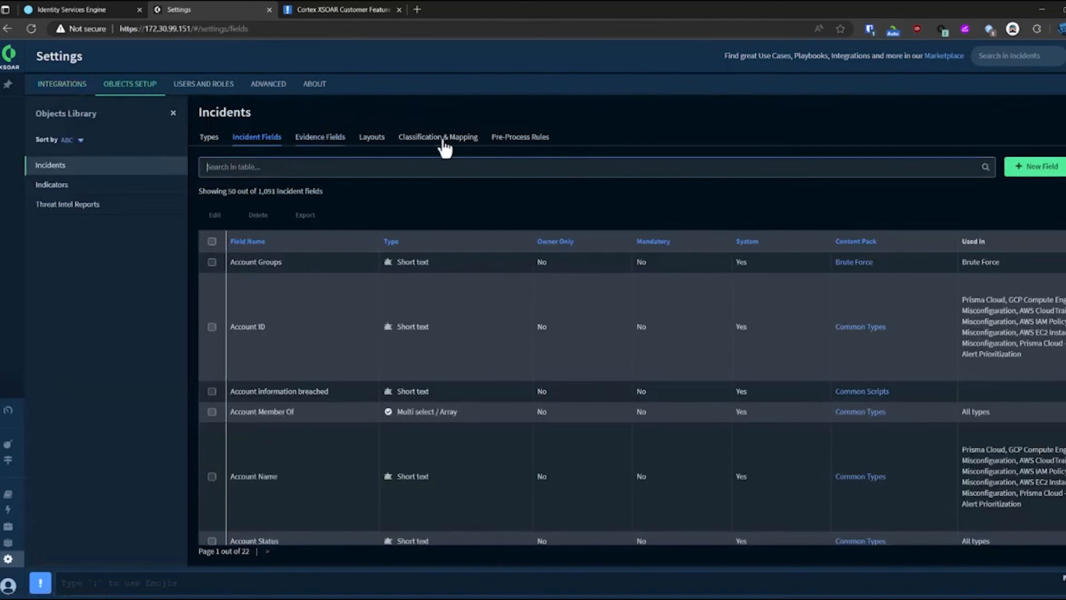
pyautogui.click(438, 137)
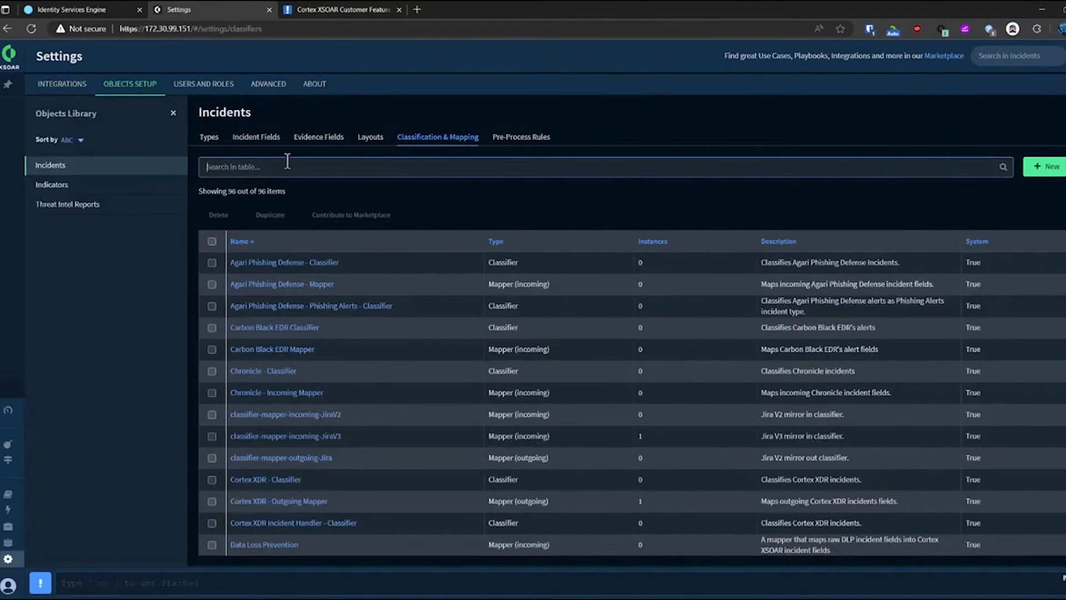
pyautogui.write('sysl')
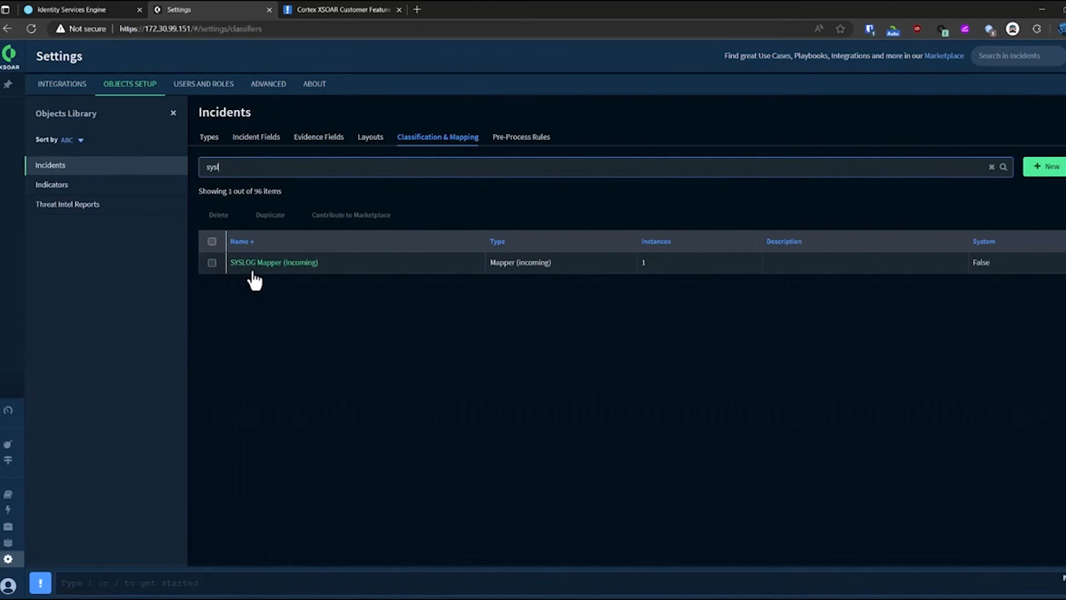
# View the SYSLOG Mapper (Incoming)'s mapped fields, then investigate incident #302.
pyautogui.click(273, 262)
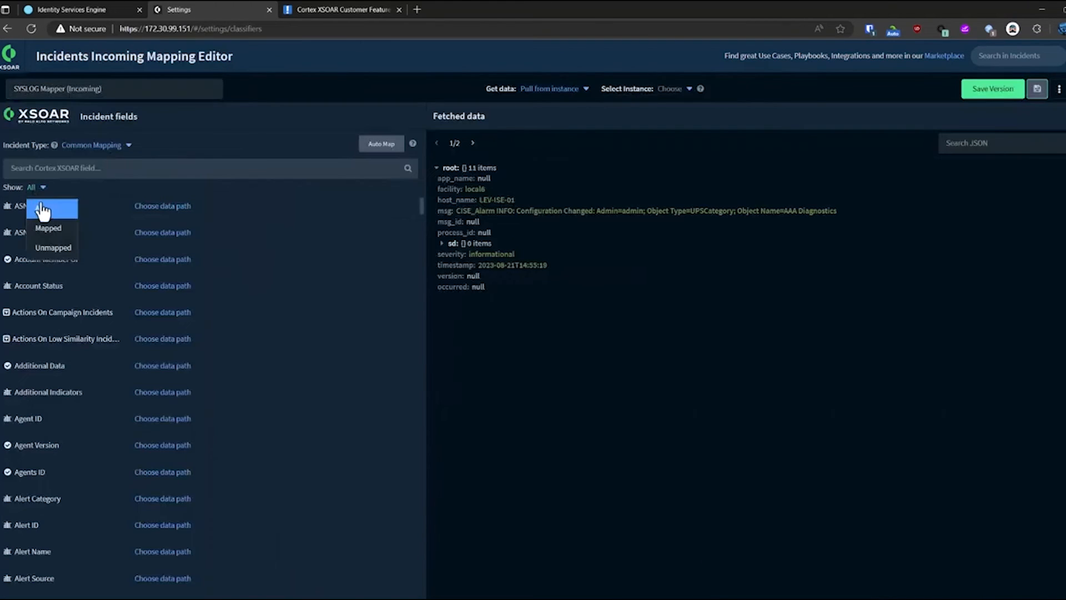
pyautogui.click(48, 228)
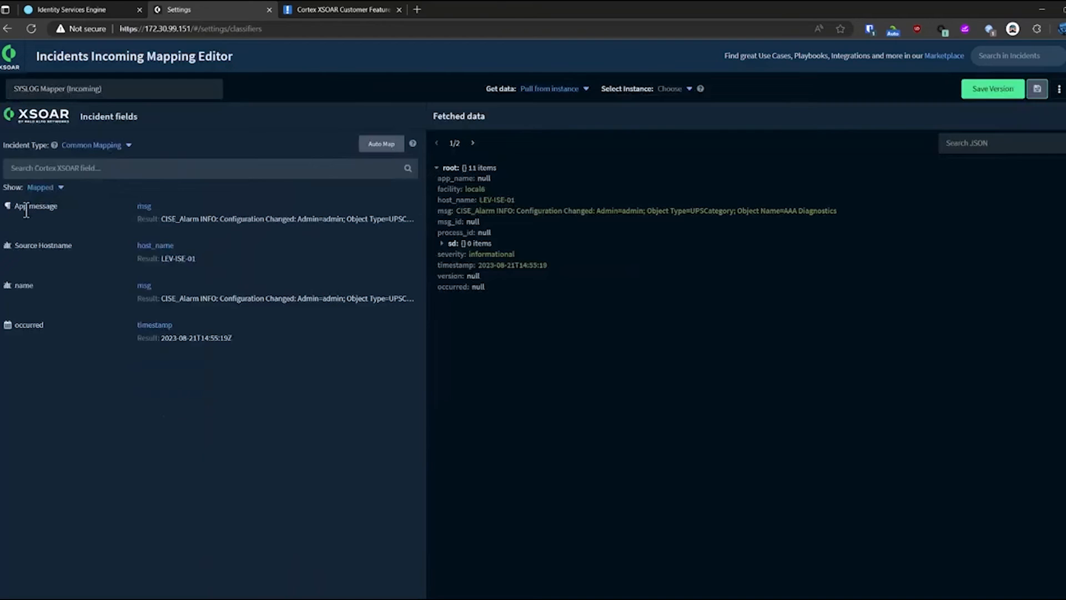
pyautogui.moveTo(141, 300)
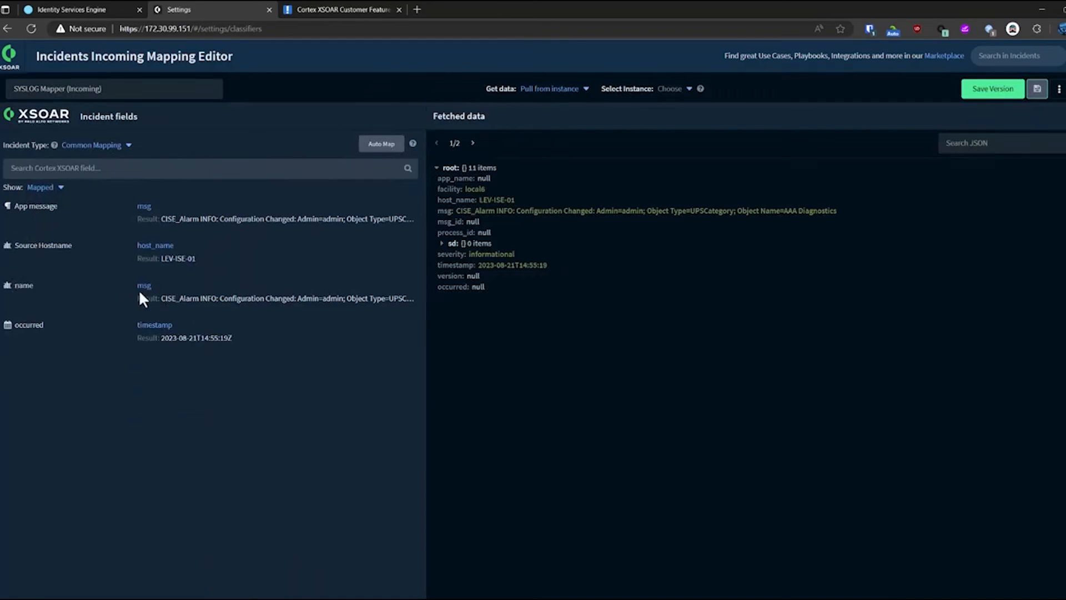
pyautogui.moveTo(238, 291)
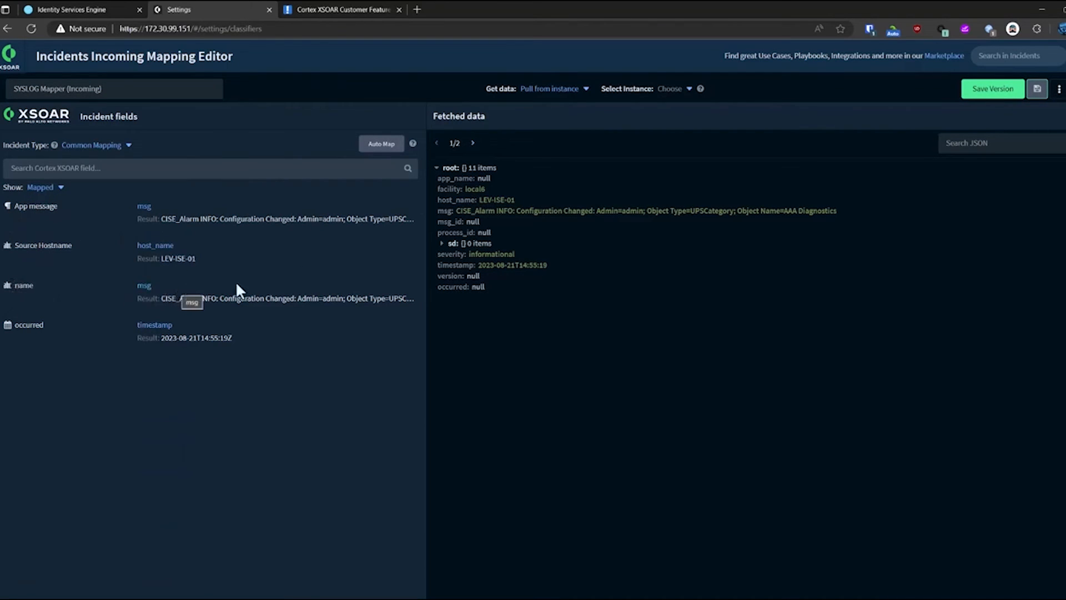
pyautogui.moveTo(126, 252)
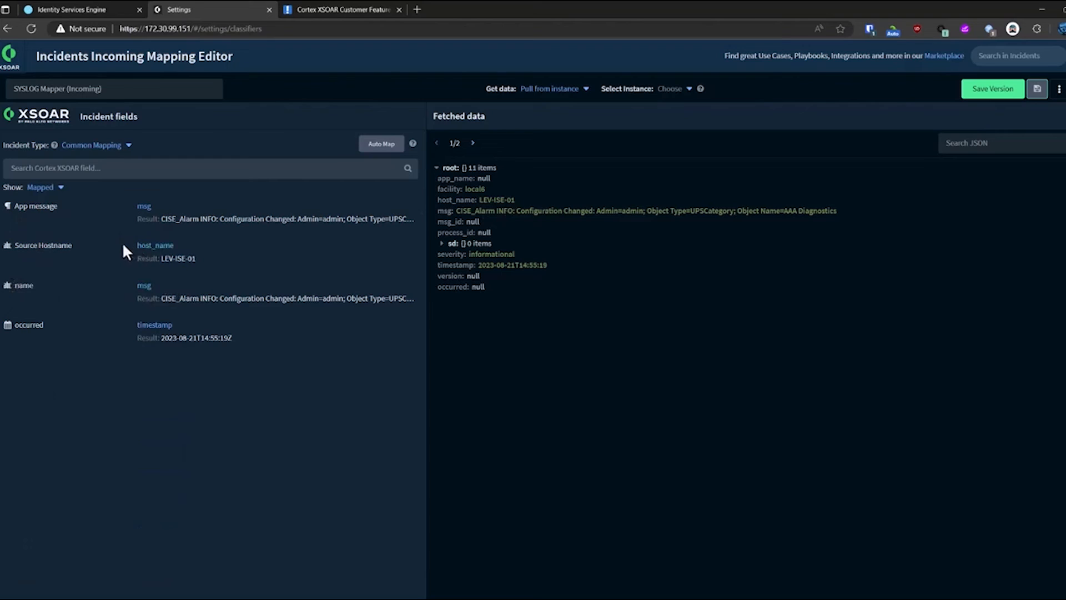
pyautogui.moveTo(240, 300)
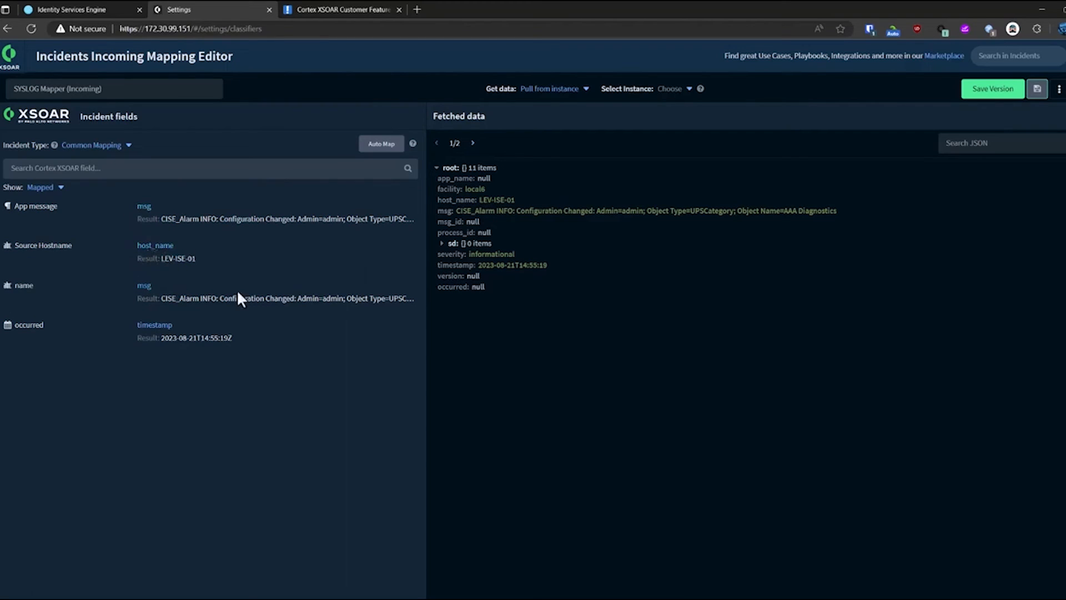
pyautogui.moveTo(100, 257)
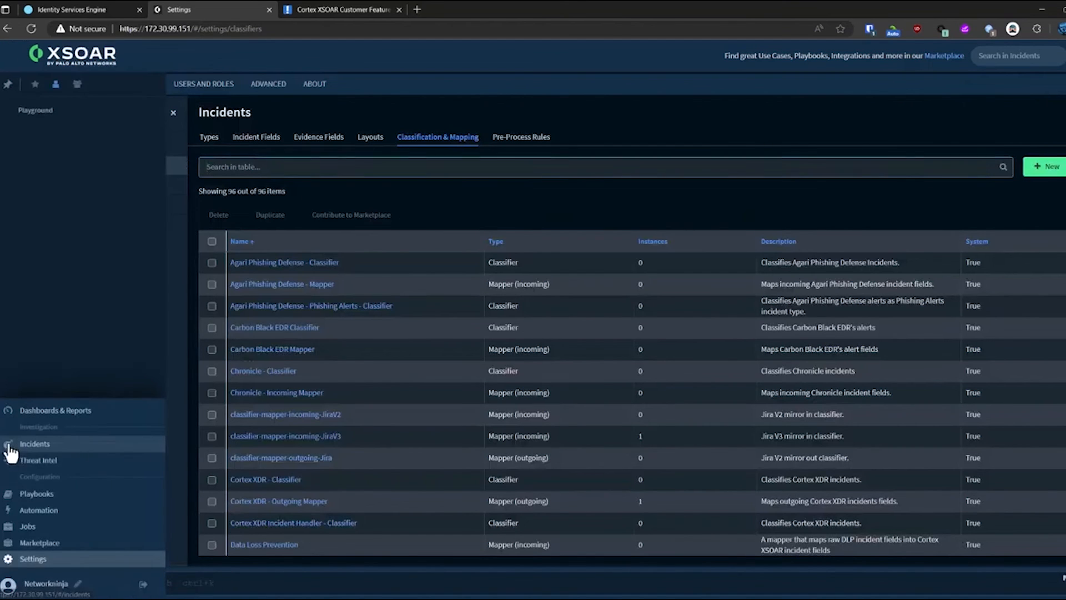
pyautogui.click(34, 443)
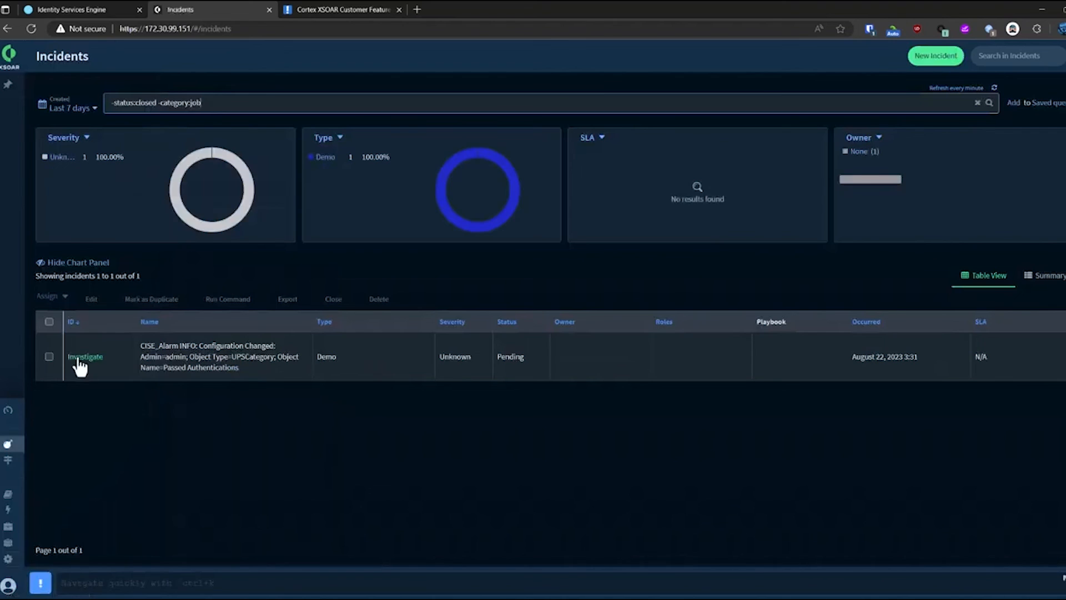
pyautogui.click(84, 357)
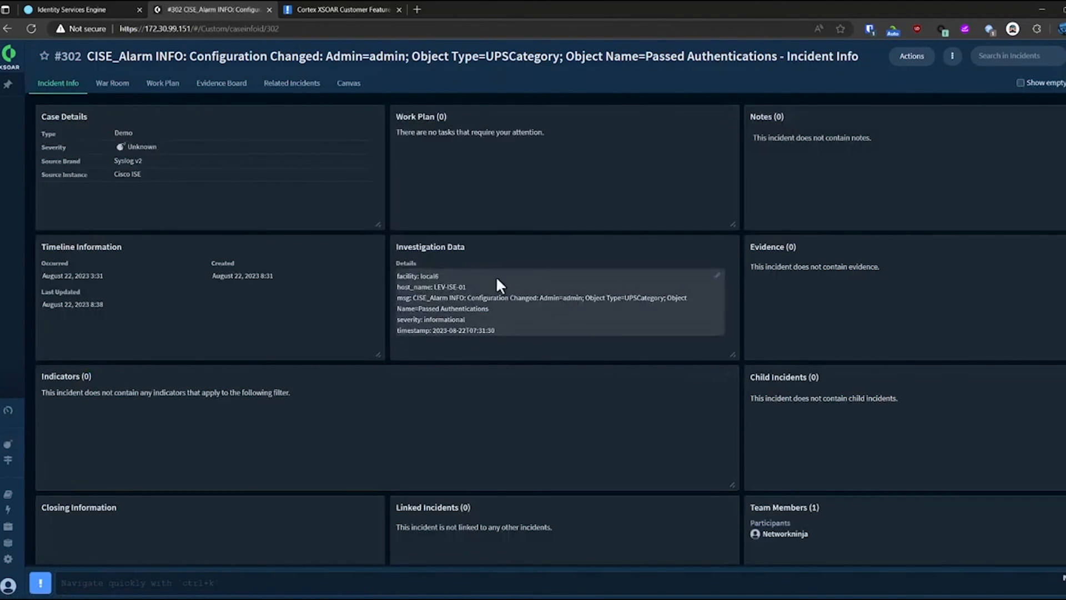
pyautogui.scroll(-3)
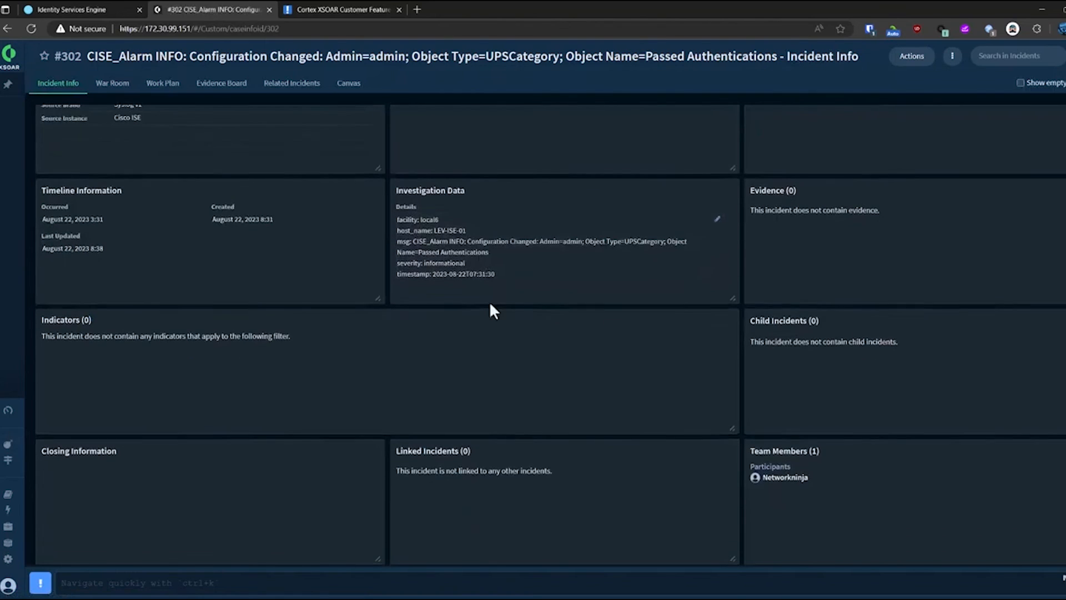
pyautogui.scroll(3)
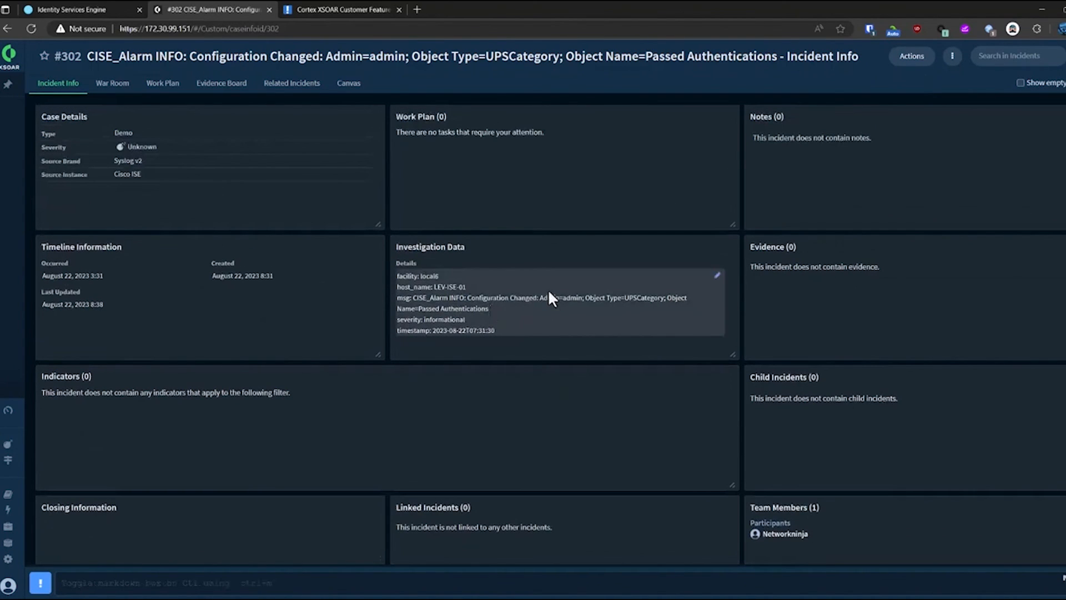
pyautogui.moveTo(550, 296)
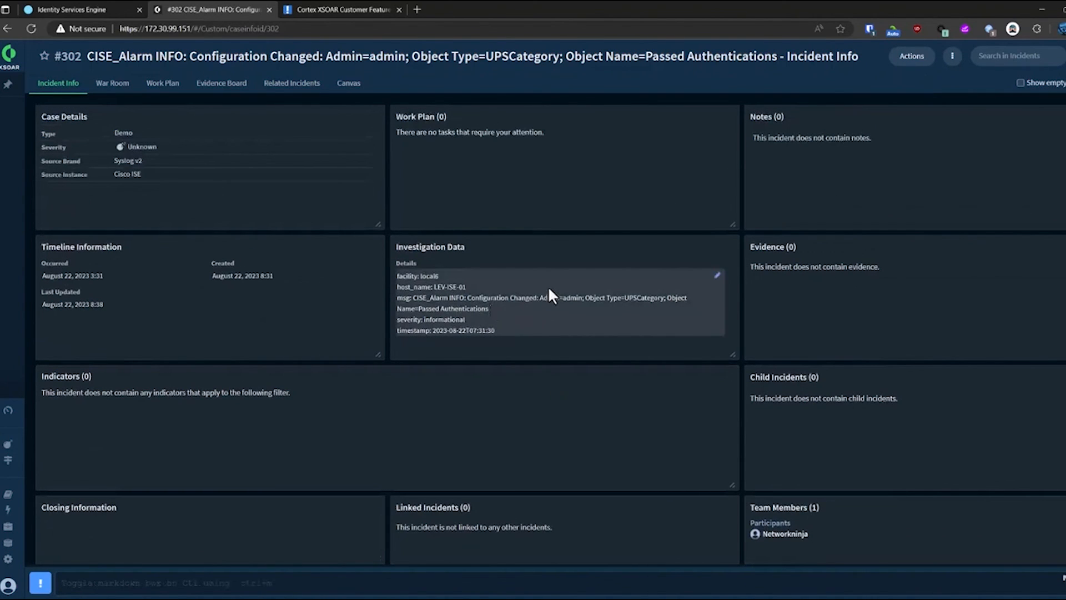
pyautogui.moveTo(551, 291)
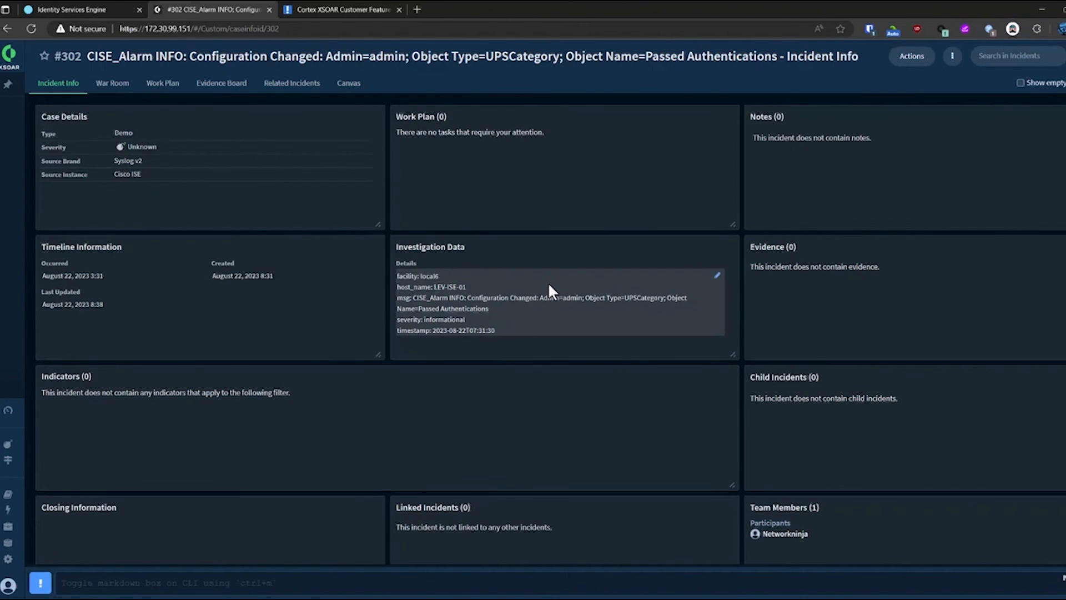
pyautogui.moveTo(731, 295)
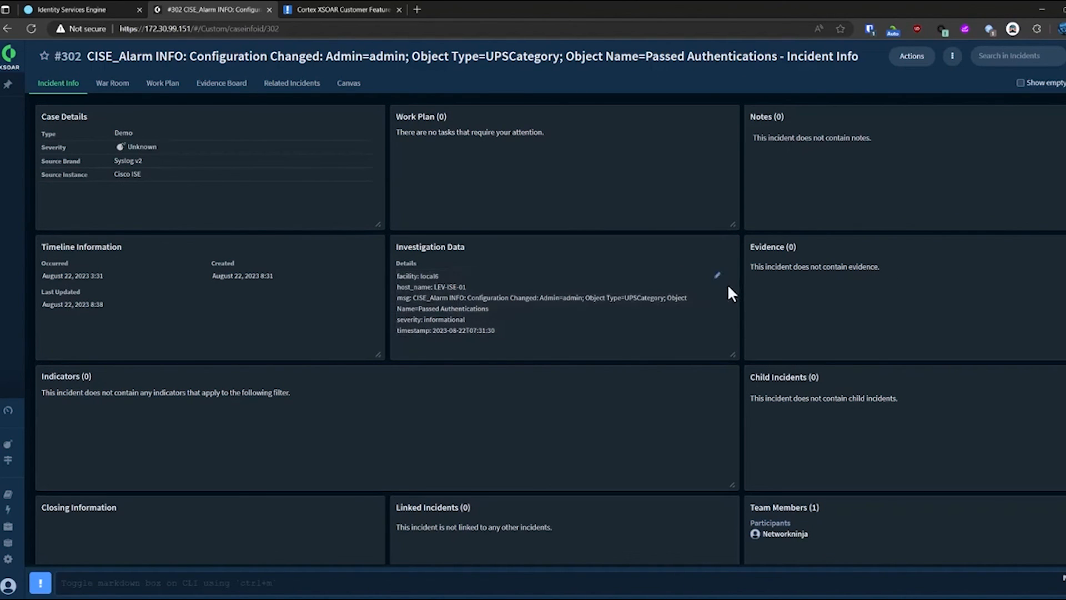
pyautogui.moveTo(703, 312)
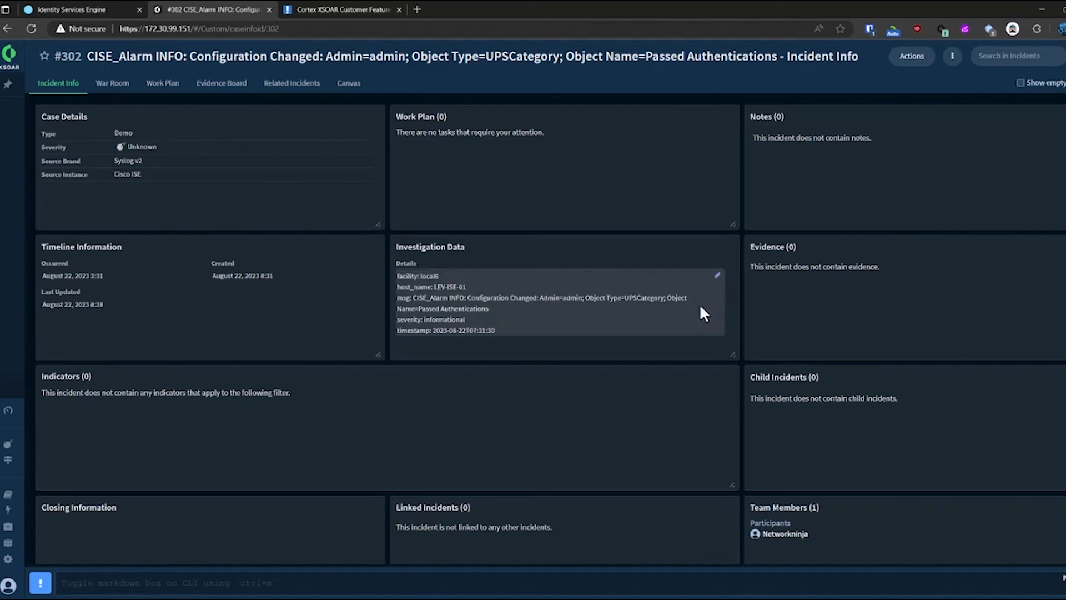